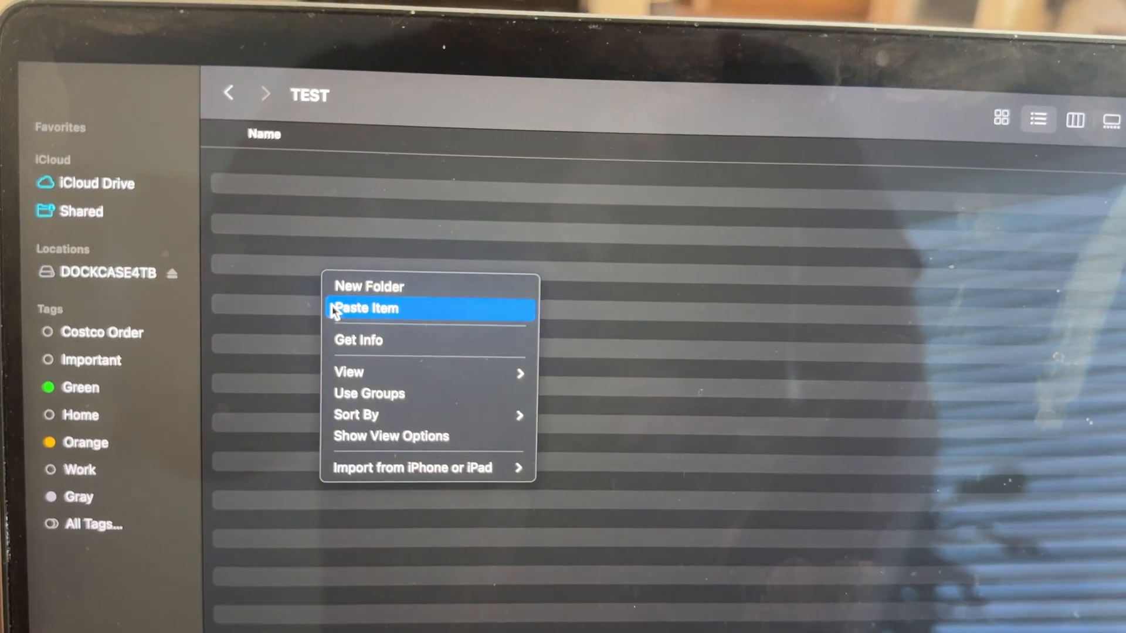
Paste the copied 10 GB video file into the empty TEST folder
left_click(366, 309)
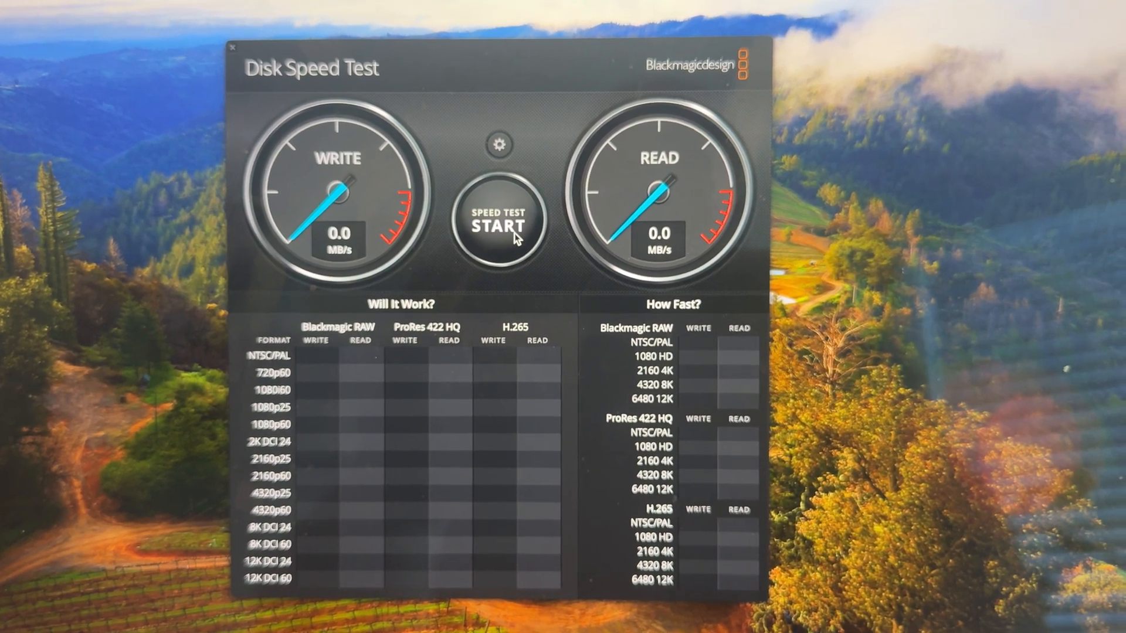
Run the disk speed test, reaching about 2490 MB/s write and 4948 MB/s read
left_click(497, 222)
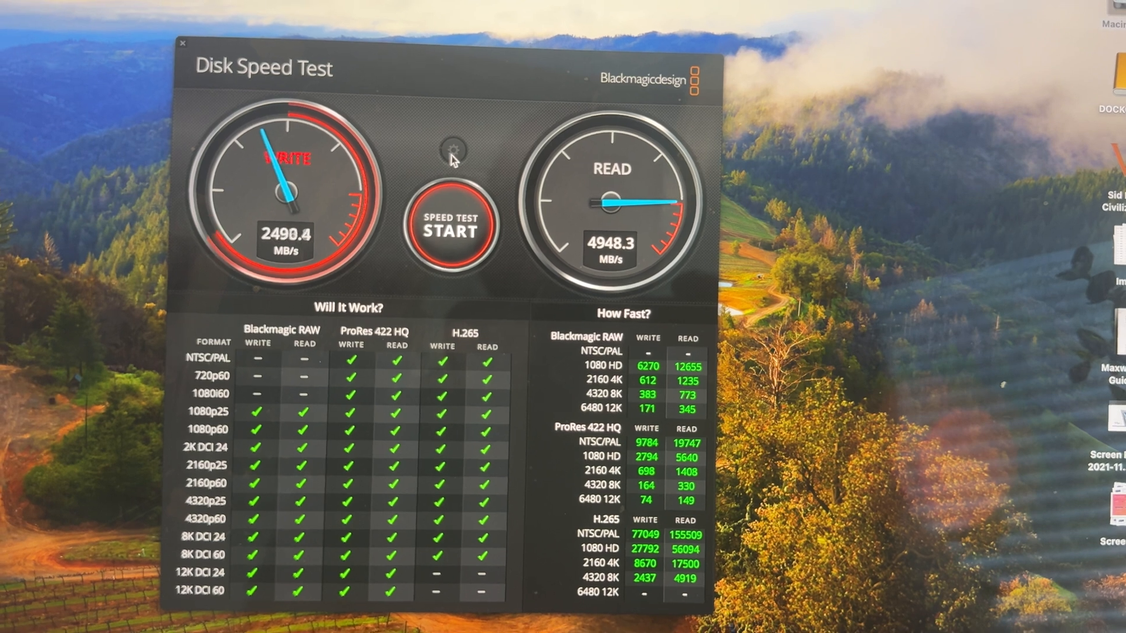